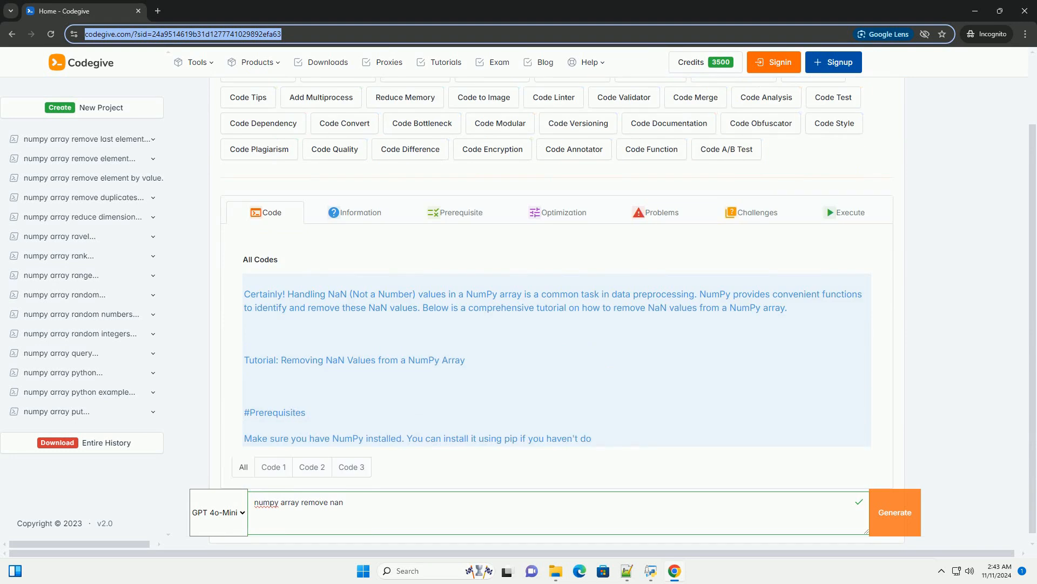
scroll(down, 3)
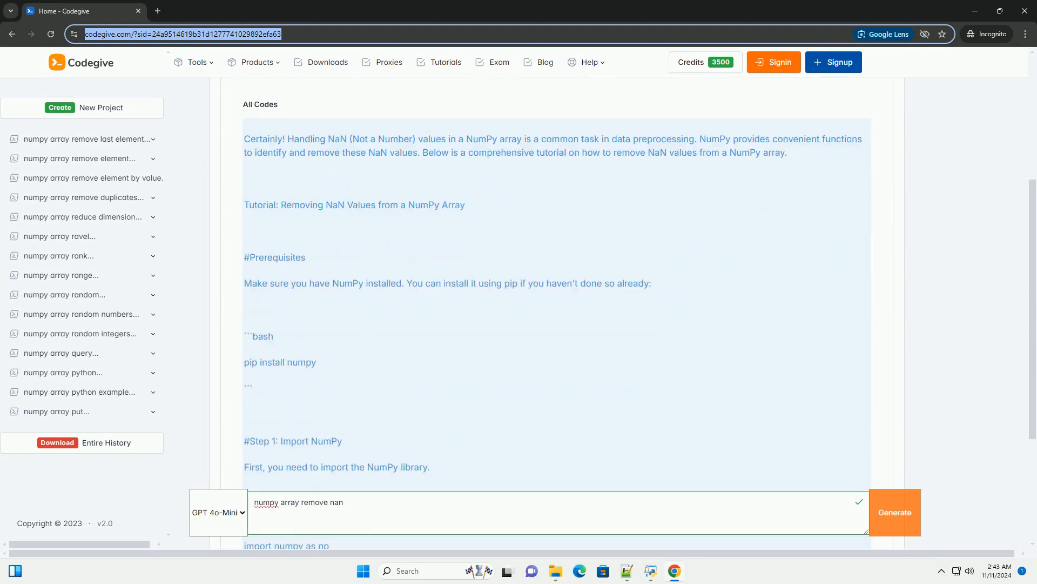
scroll(down, 3)
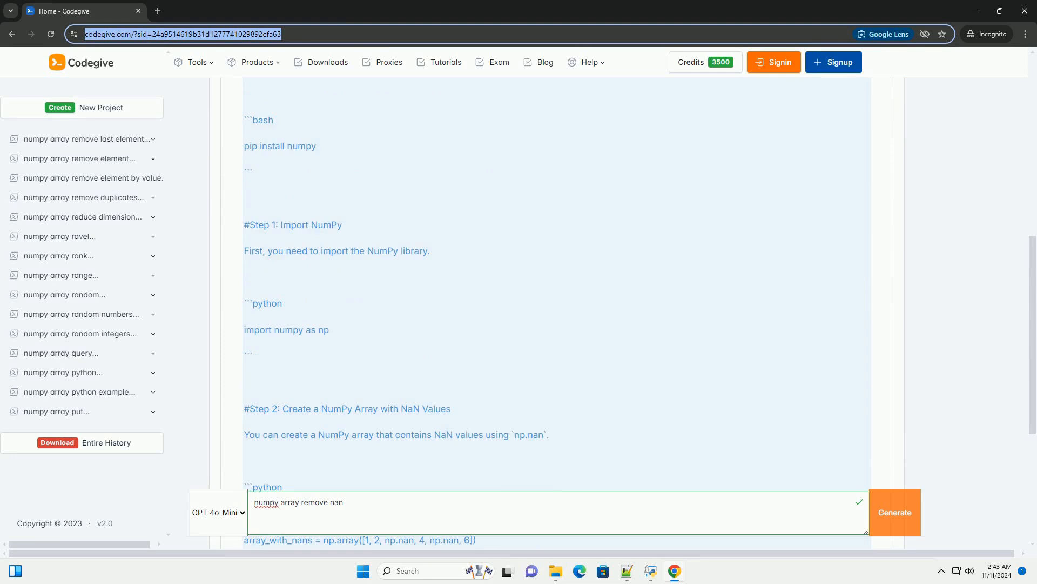
scroll(down, 3)
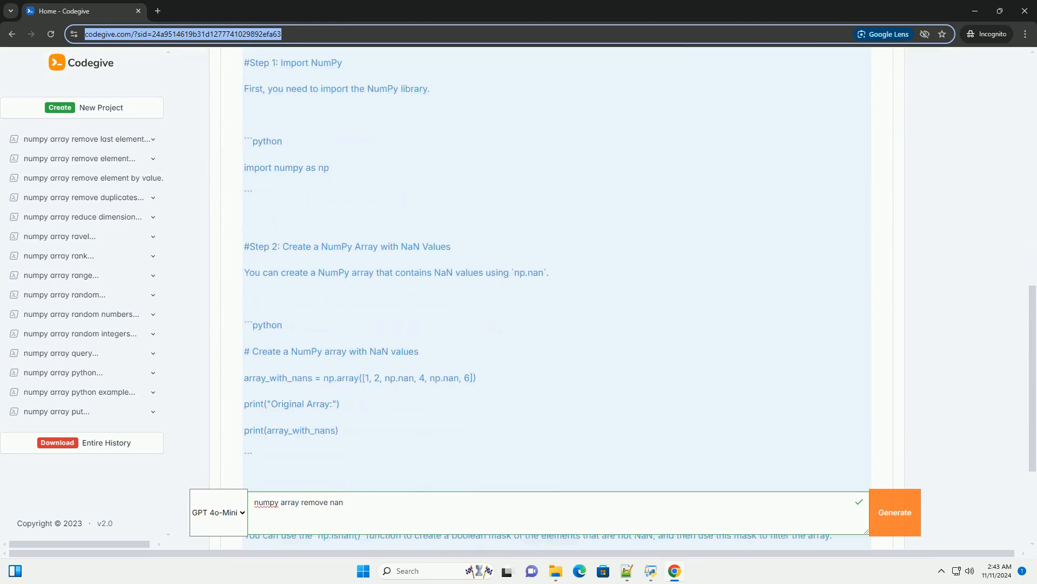
scroll(down, 3)
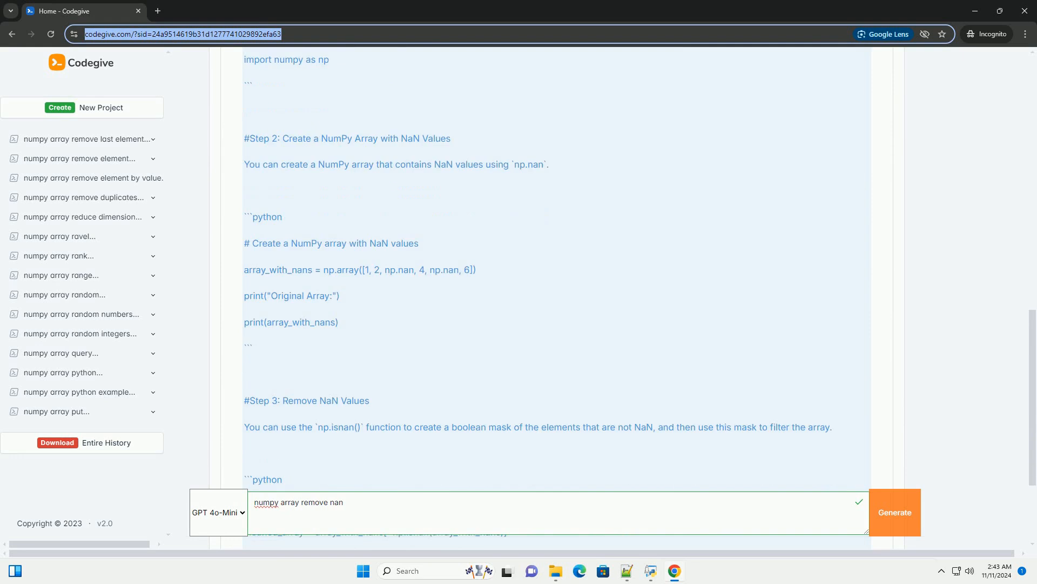
scroll(down, 3)
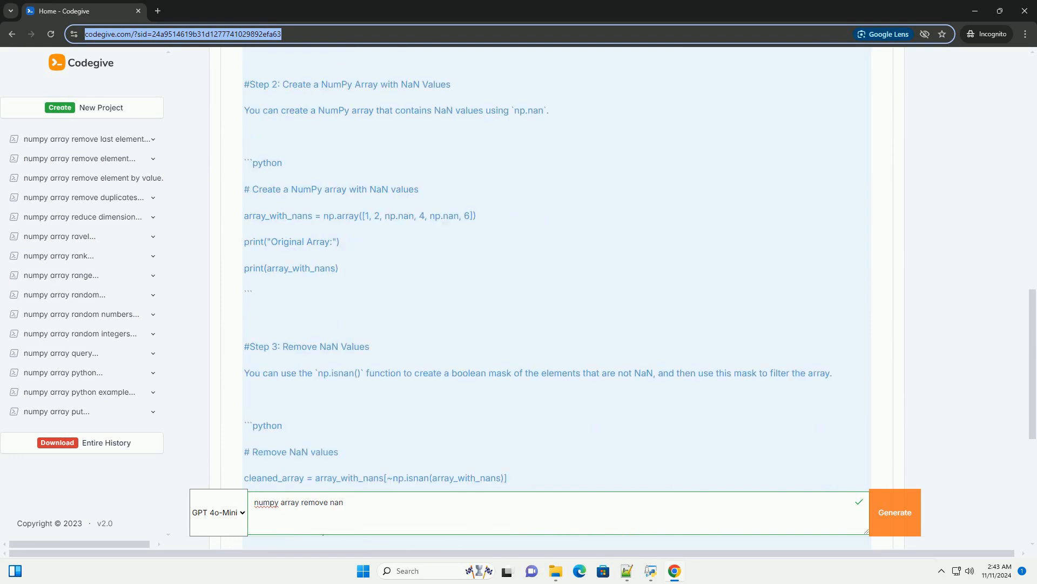
scroll(down, 3)
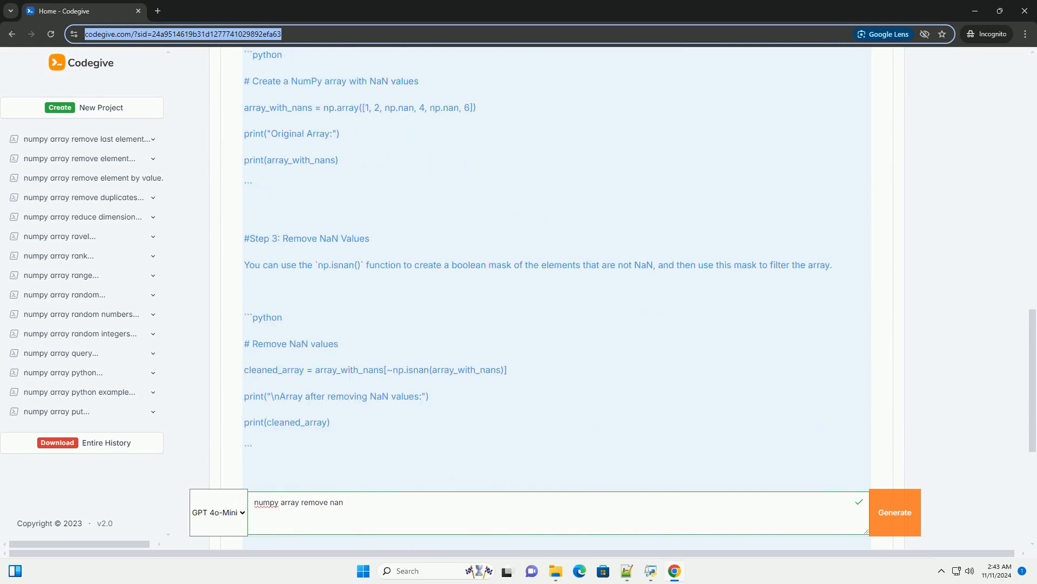
scroll(down, 3)
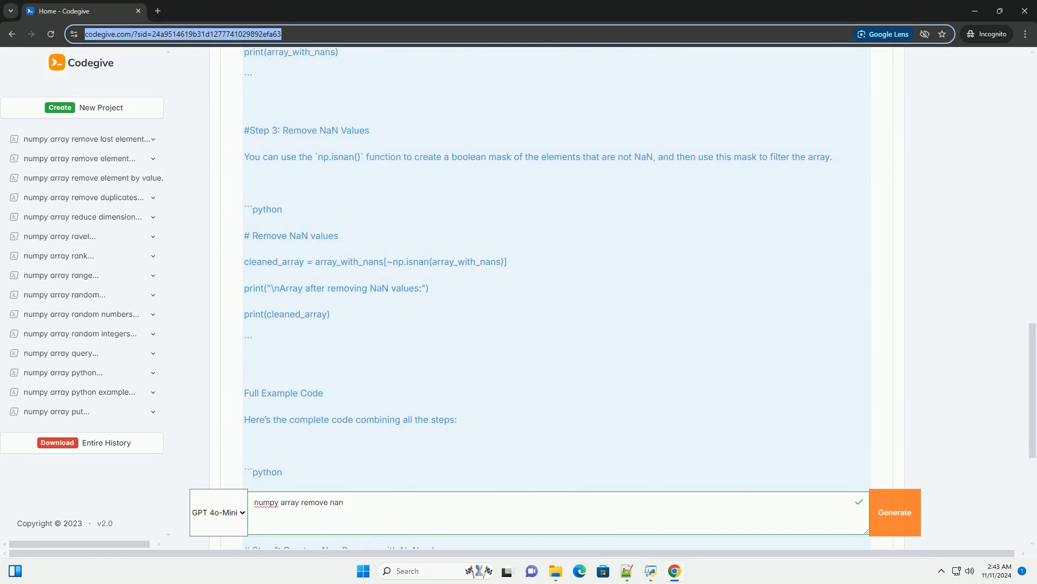
scroll(down, 3)
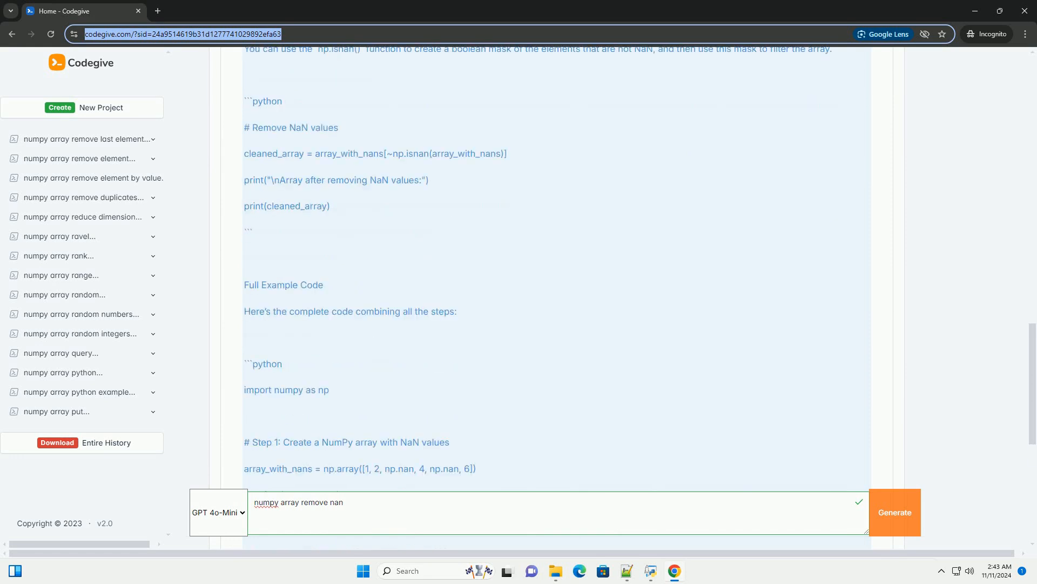
scroll(down, 3)
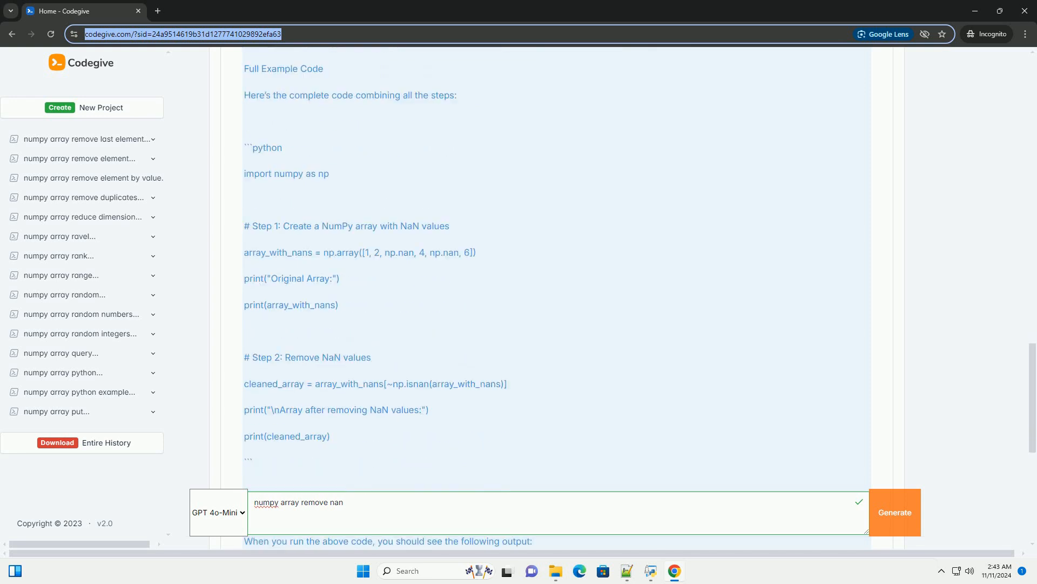
scroll(down, 3)
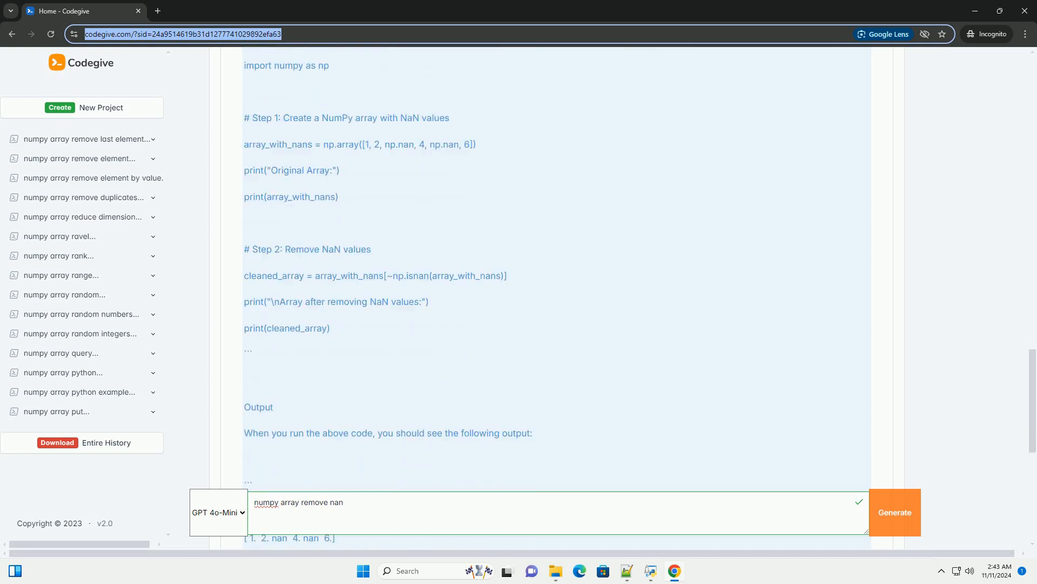
scroll(down, 3)
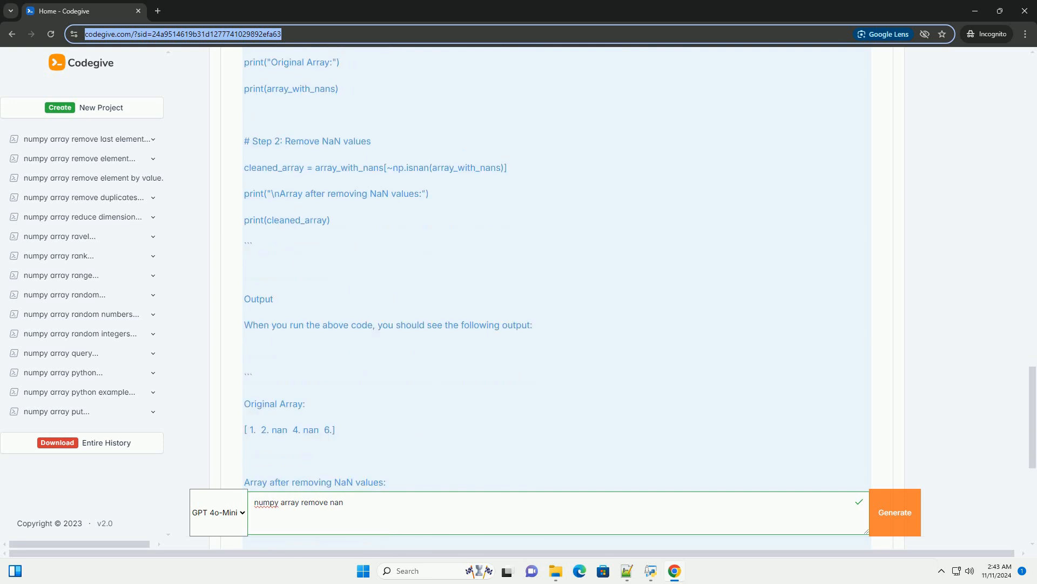
scroll(down, 3)
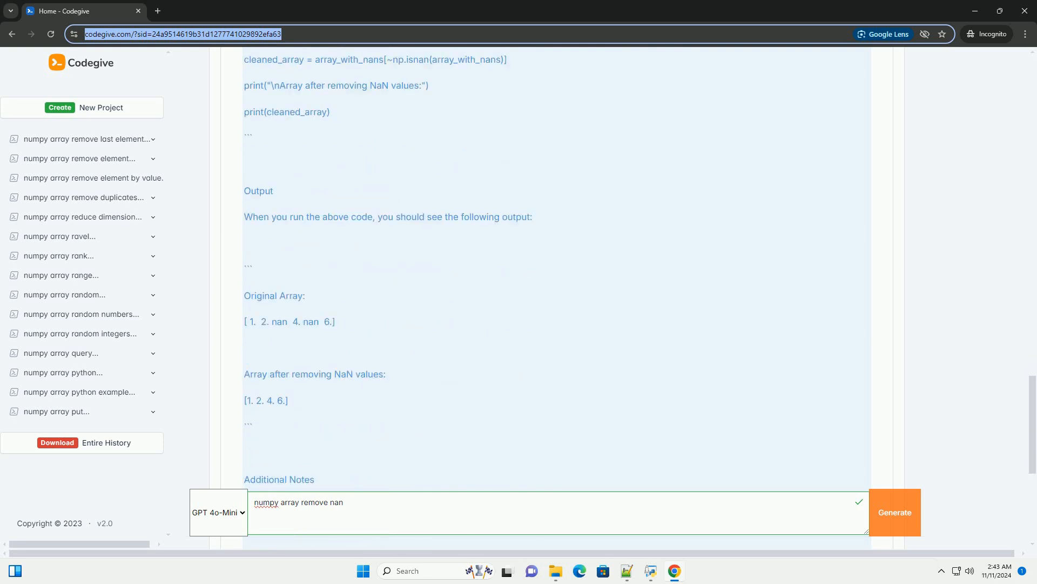
scroll(down, 3)
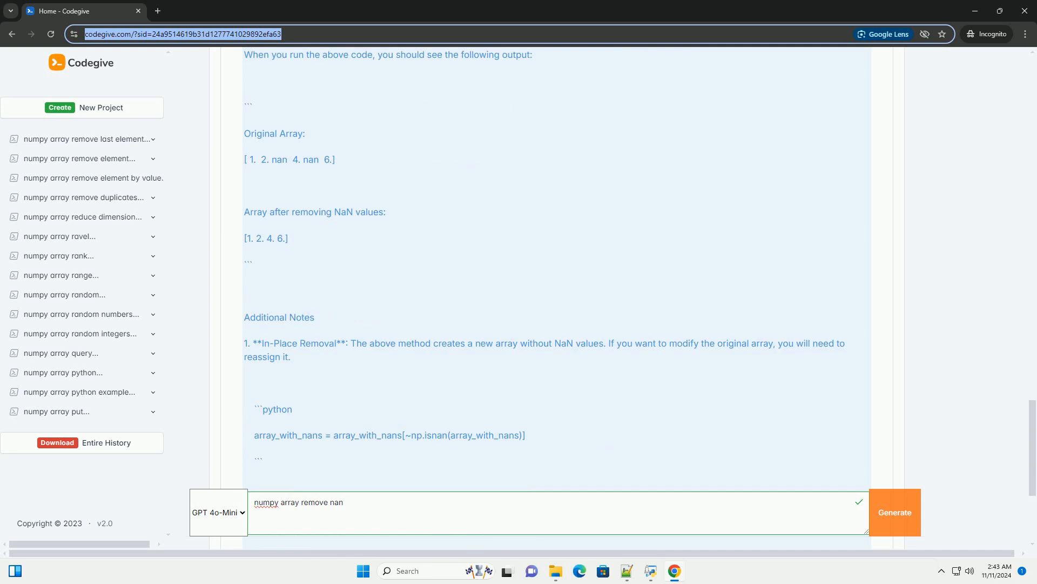
scroll(down, 3)
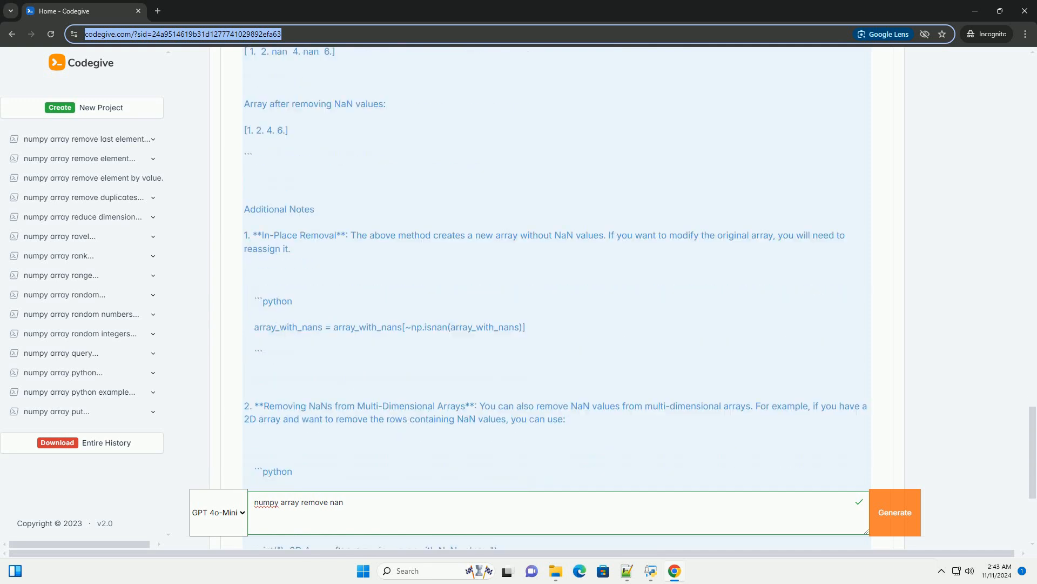
scroll(down, 3)
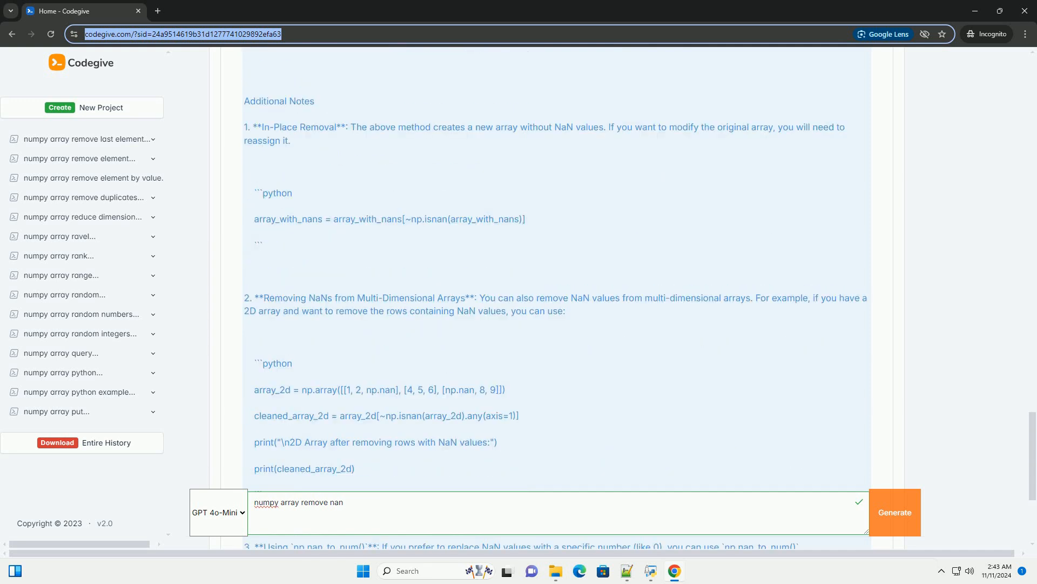
scroll(down, 3)
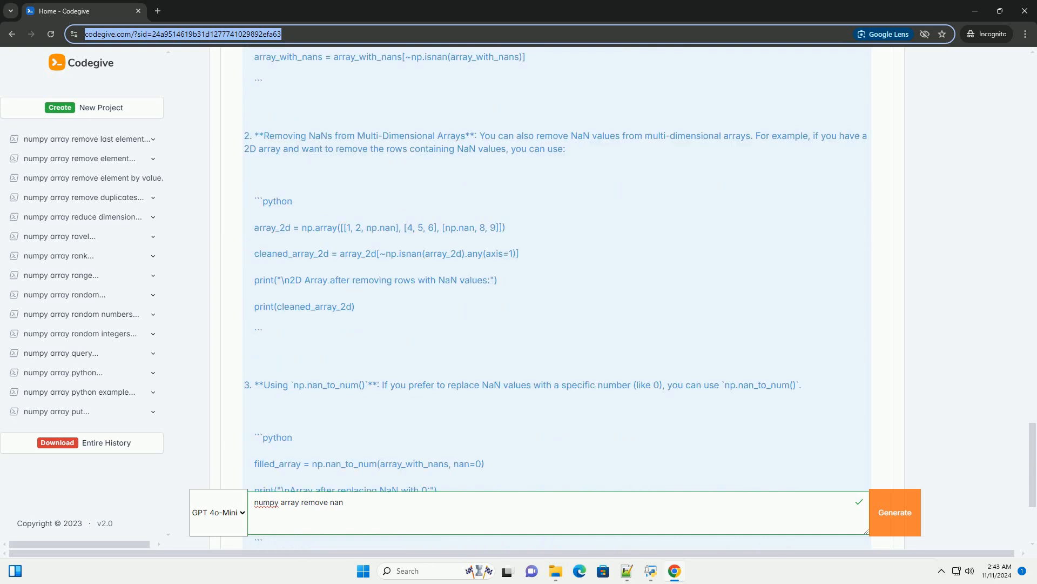
scroll(down, 3)
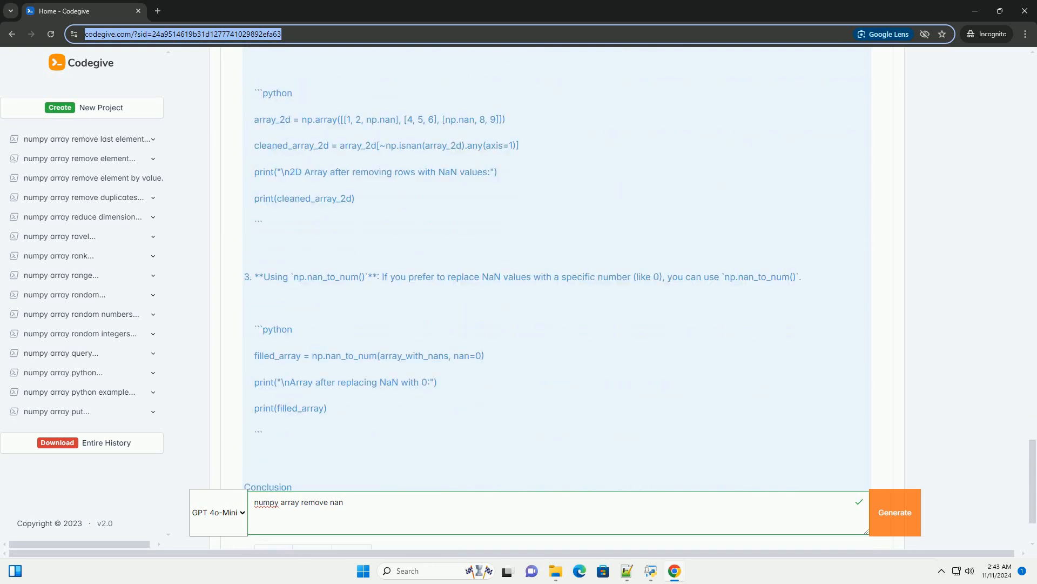
scroll(down, 3)
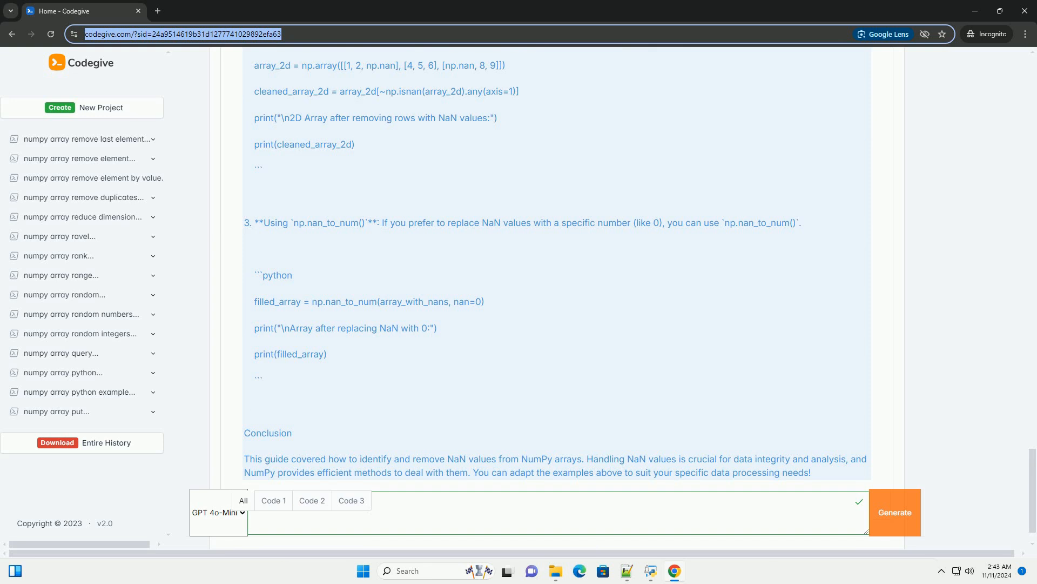